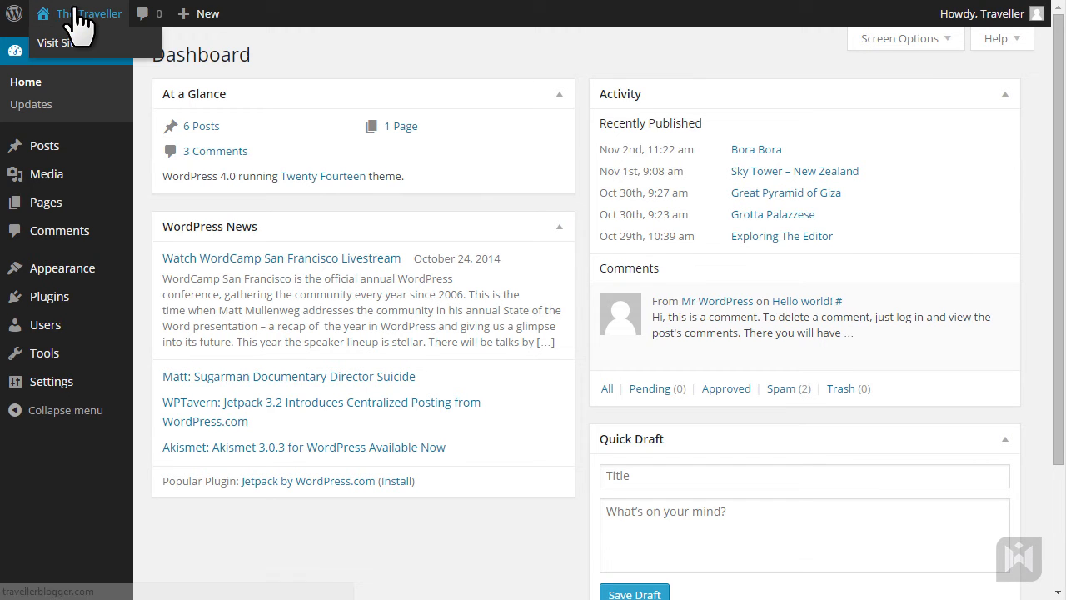
- Visit the live site and scroll down to the Bora Bora post excerpt
{"action": "left_click", "coordinate": [57, 43]}
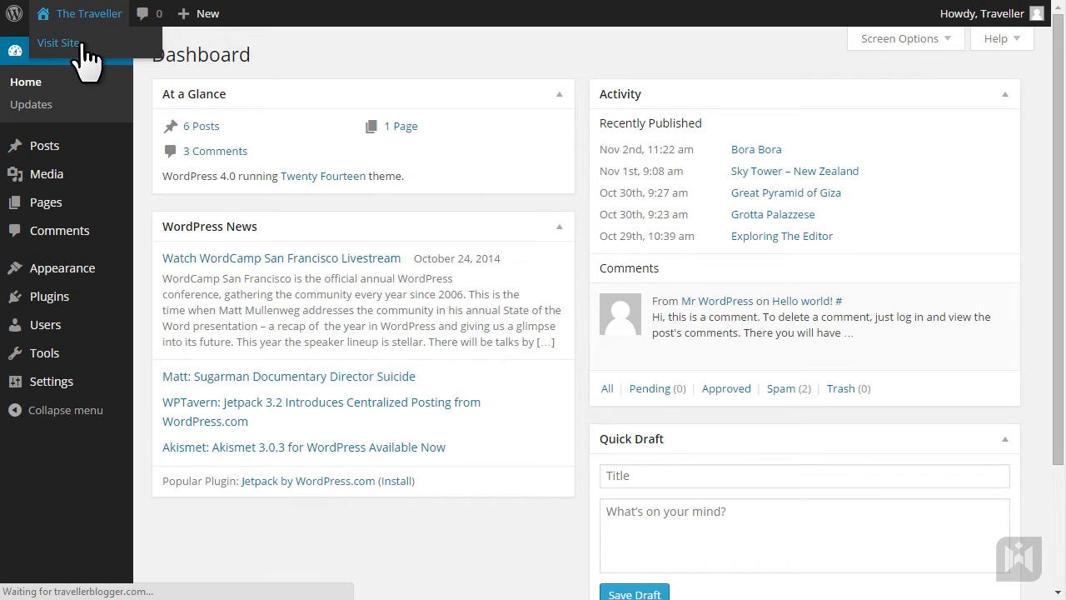
{"action": "left_click", "coordinate": [57, 42]}
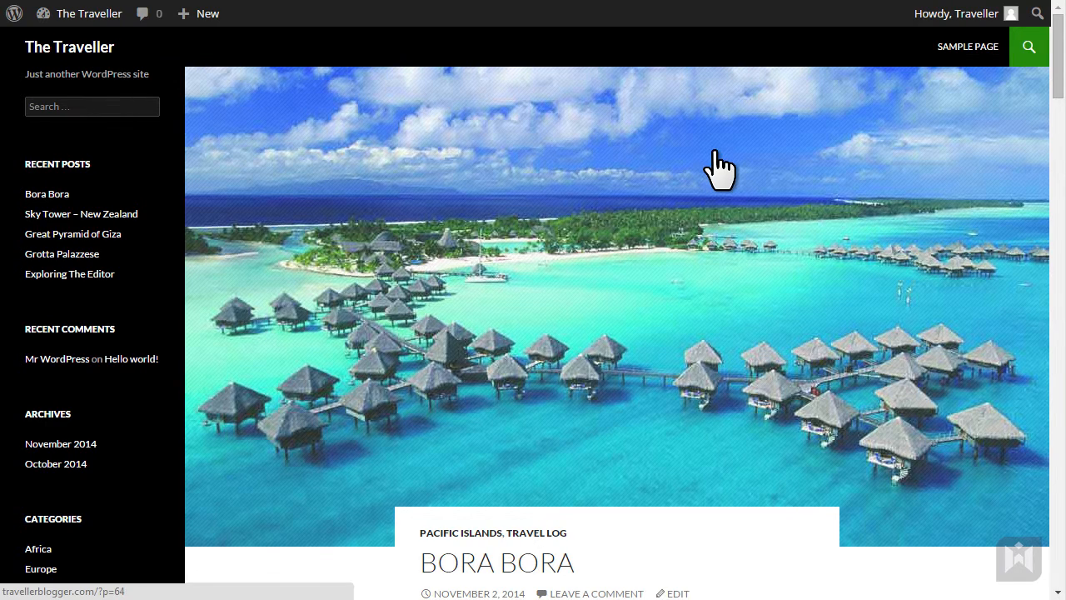
{"action": "scroll", "scroll_direction": "down", "scroll_amount": 3}
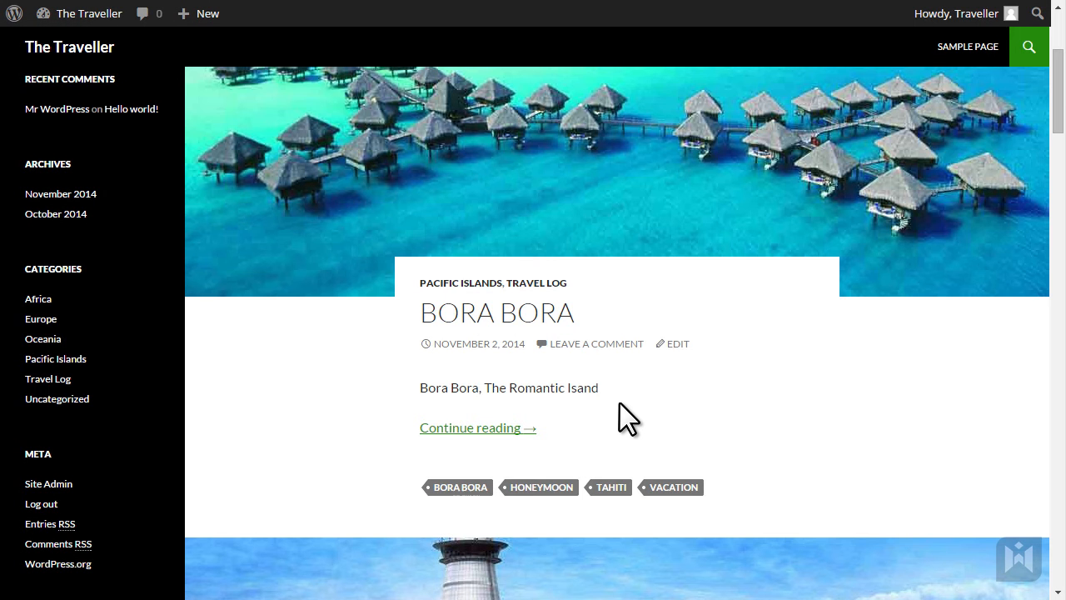
{"action": "left_click", "coordinate": [678, 344]}
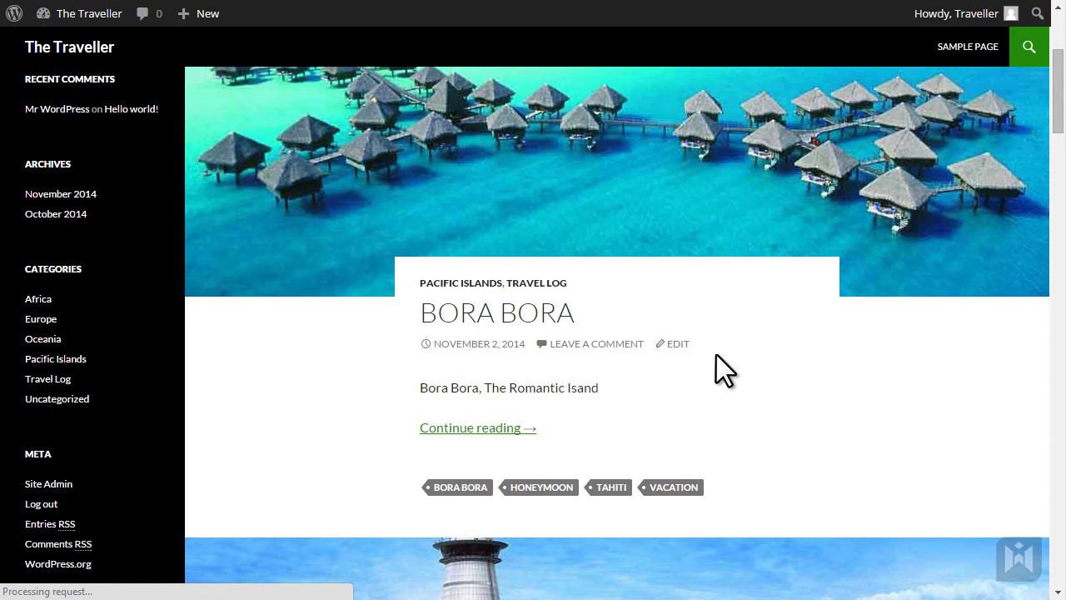
- Edit the Bora Bora post and browse its 18 saved revisions
{"action": "left_click", "coordinate": [678, 343]}
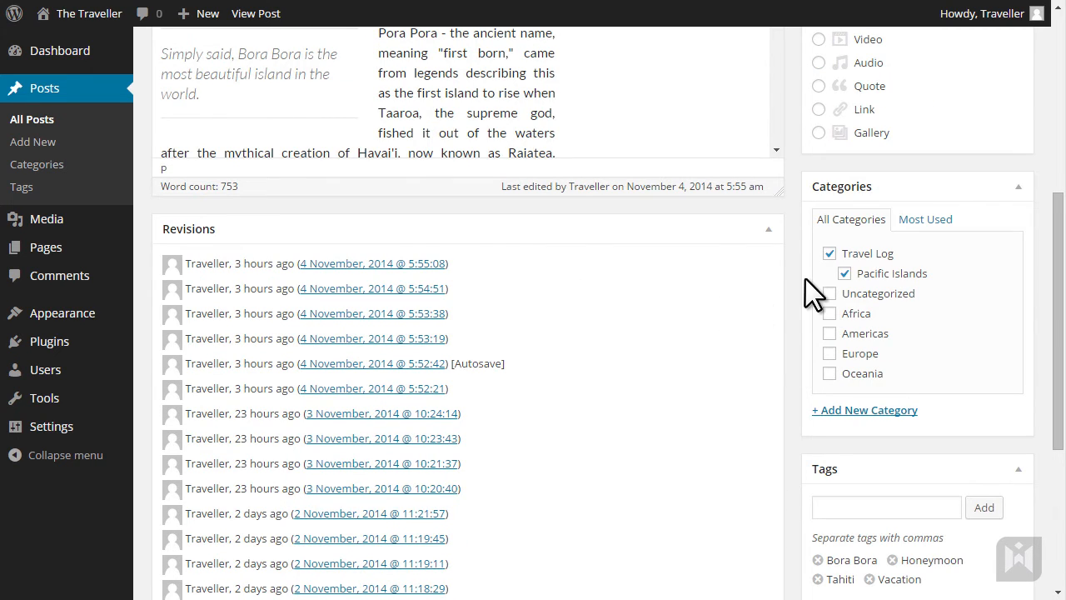
{"action": "left_click", "coordinate": [900, 212]}
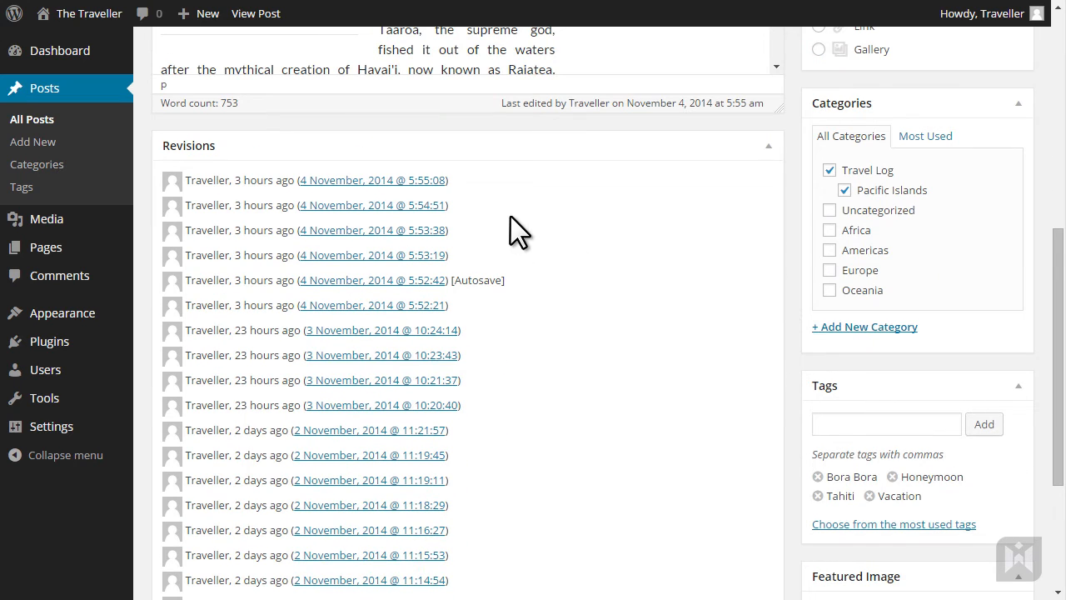
{"action": "mouse_move", "coordinate": [508, 217]}
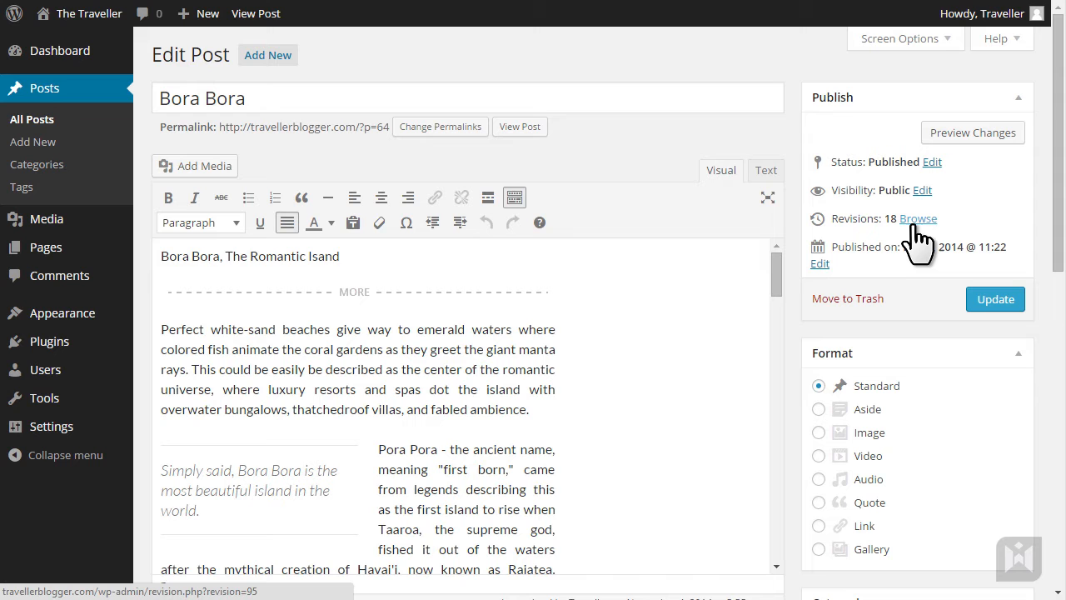
{"action": "left_click", "coordinate": [918, 218]}
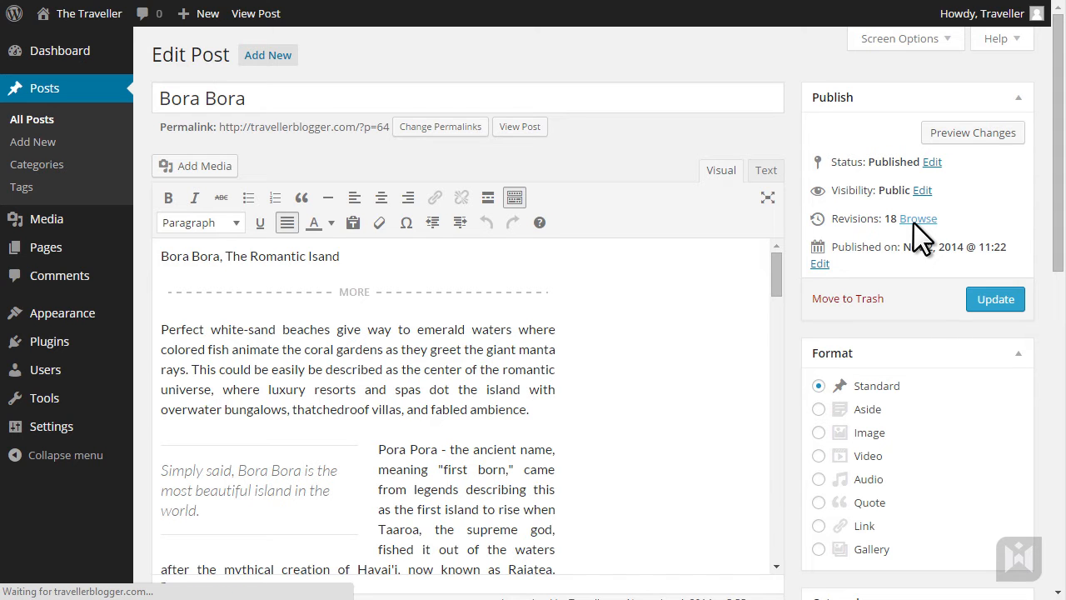
- Compare Bora Bora revisions, scrolling through the removed intro paragraph differences
{"action": "left_click", "coordinate": [918, 219]}
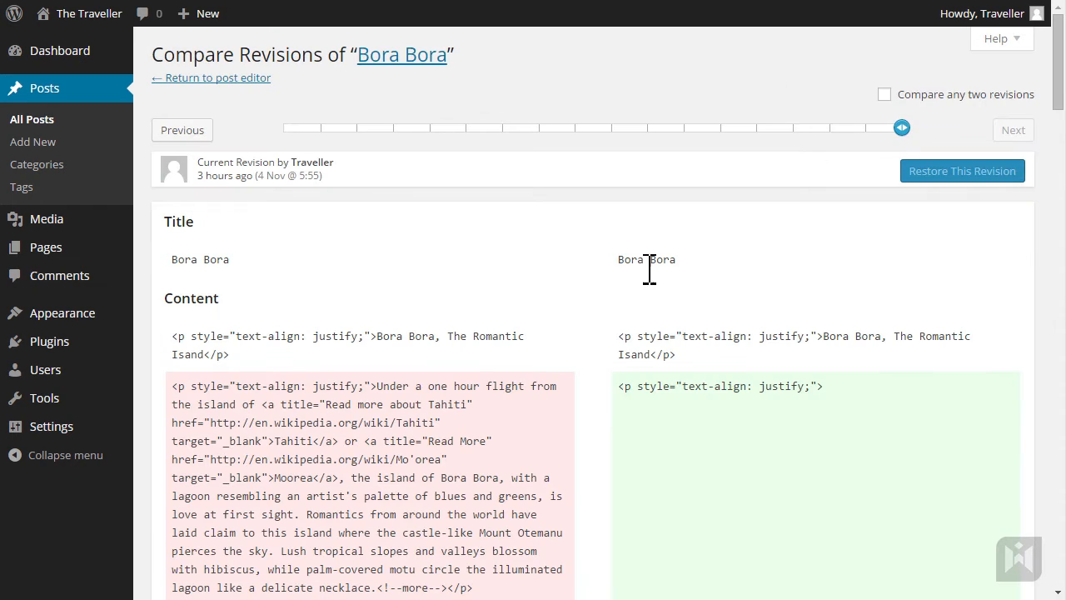
{"action": "scroll", "scroll_direction": "down", "scroll_amount": 3}
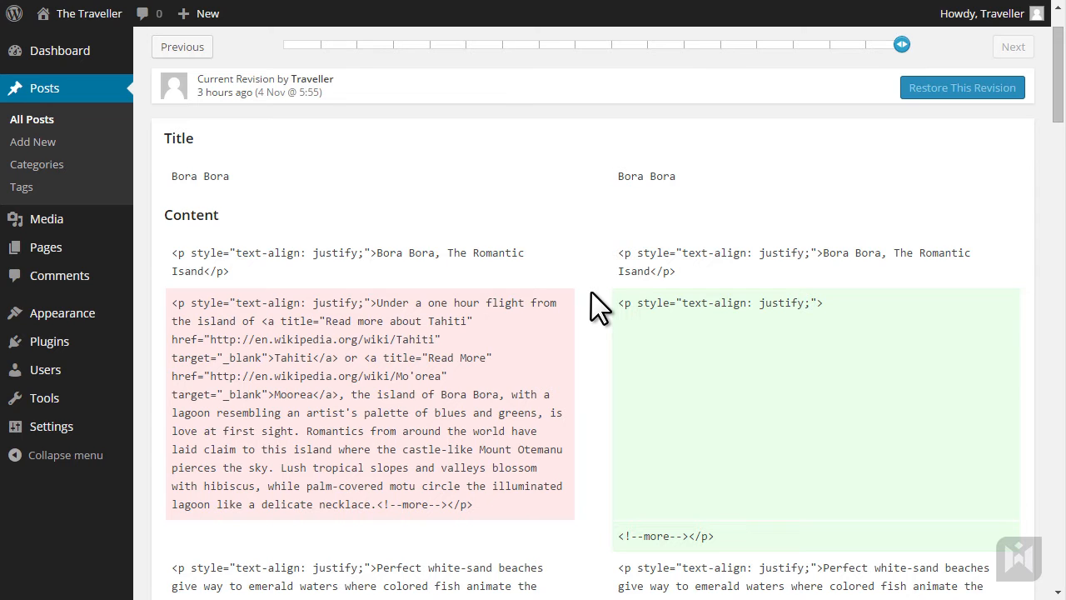
{"action": "mouse_move", "coordinate": [559, 324]}
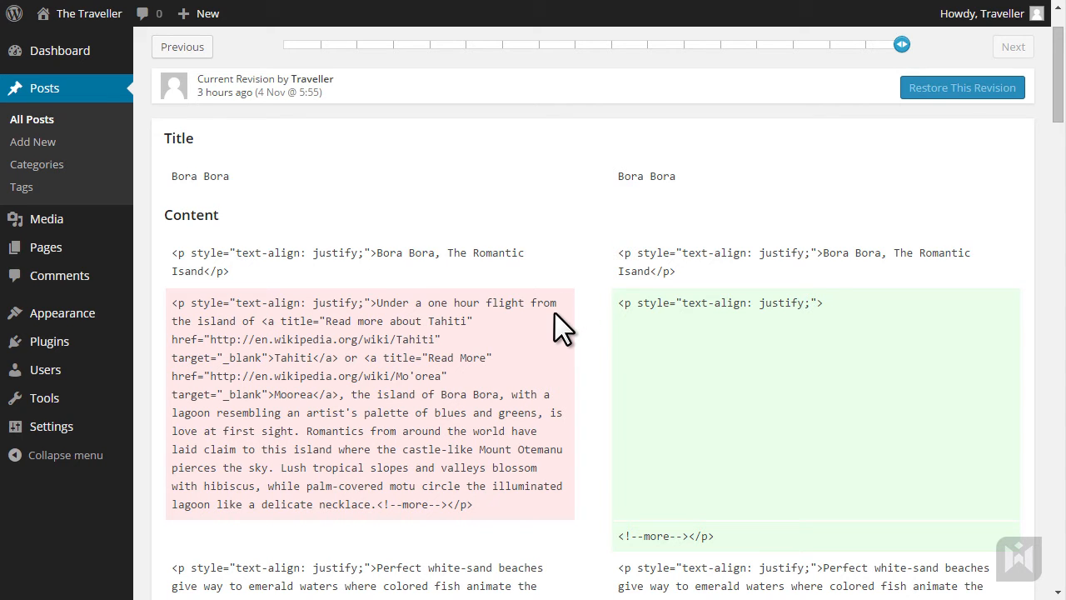
{"action": "mouse_move", "coordinate": [625, 342]}
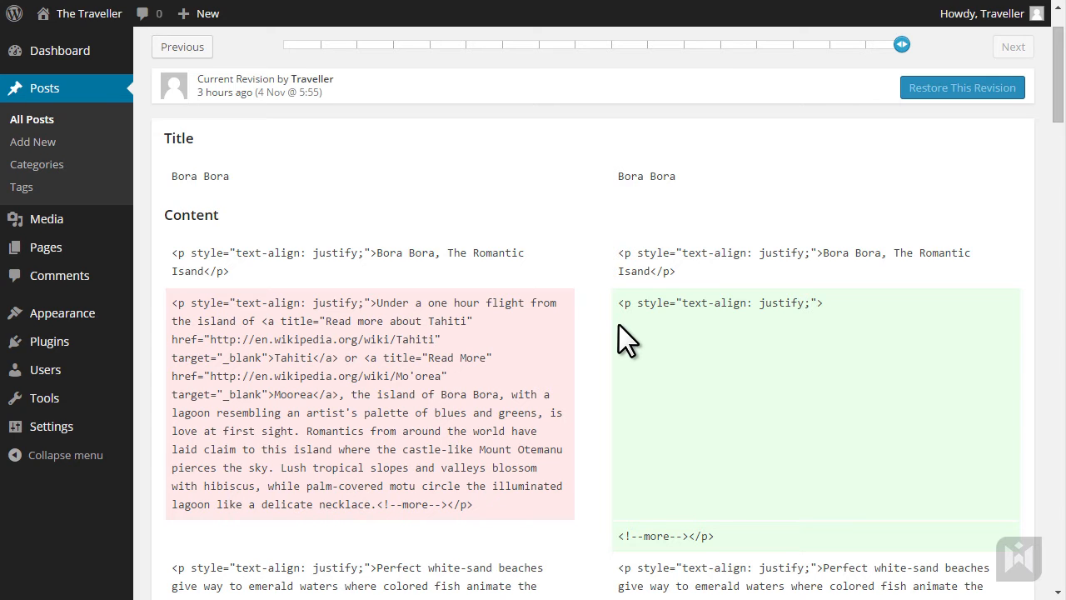
{"action": "mouse_move", "coordinate": [600, 340]}
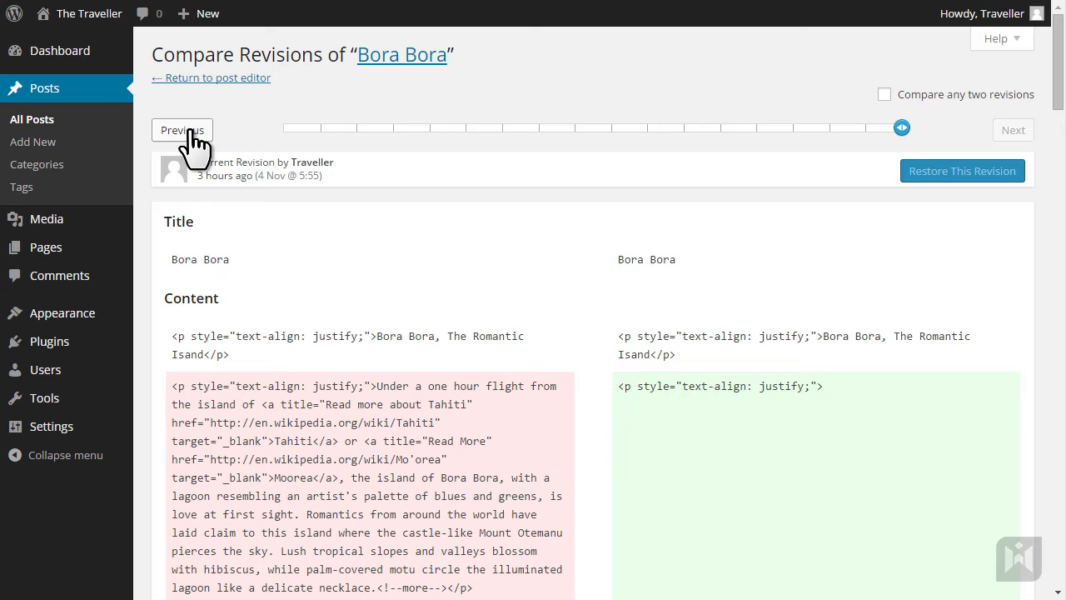
{"action": "mouse_move", "coordinate": [1014, 129]}
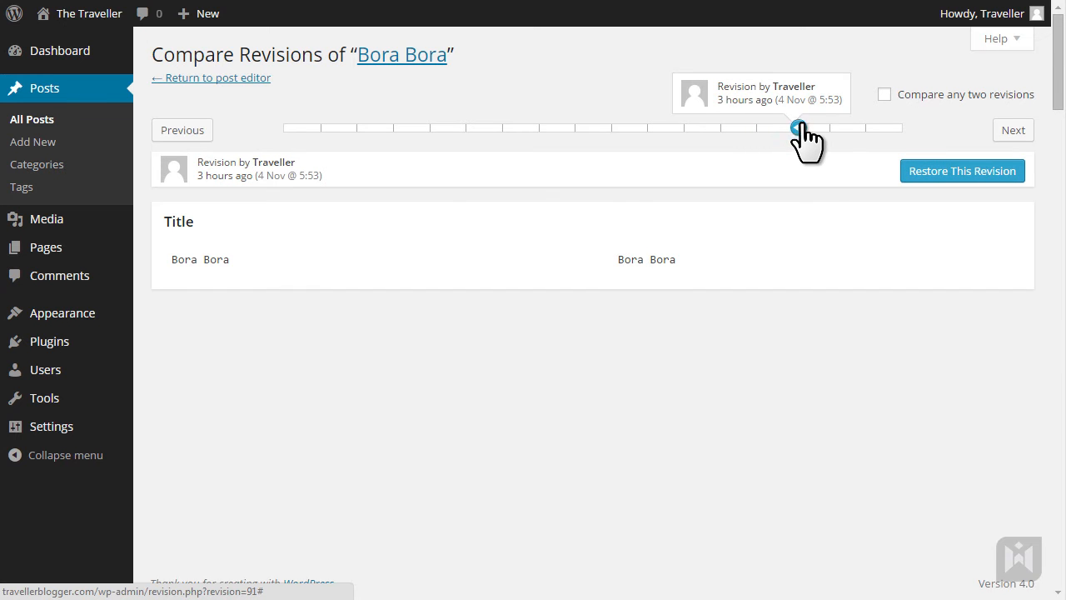
- Restore the Bora Bora post to the 4 Nov @ 5:54 revision
{"action": "left_click_drag", "start_coordinate": [794, 128], "coordinate": [902, 128]}
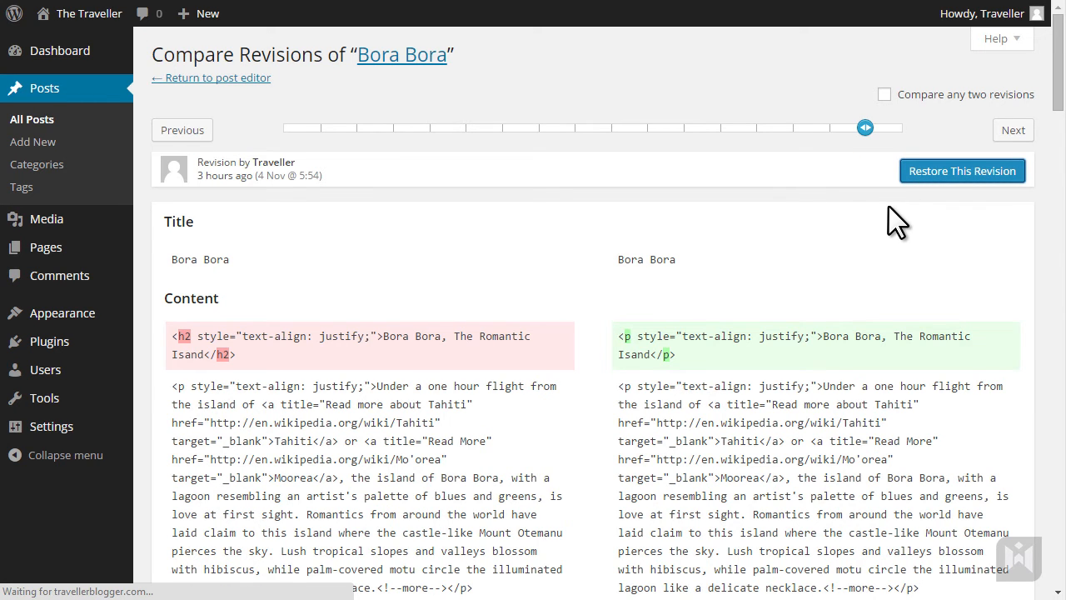
{"action": "left_click", "coordinate": [962, 171]}
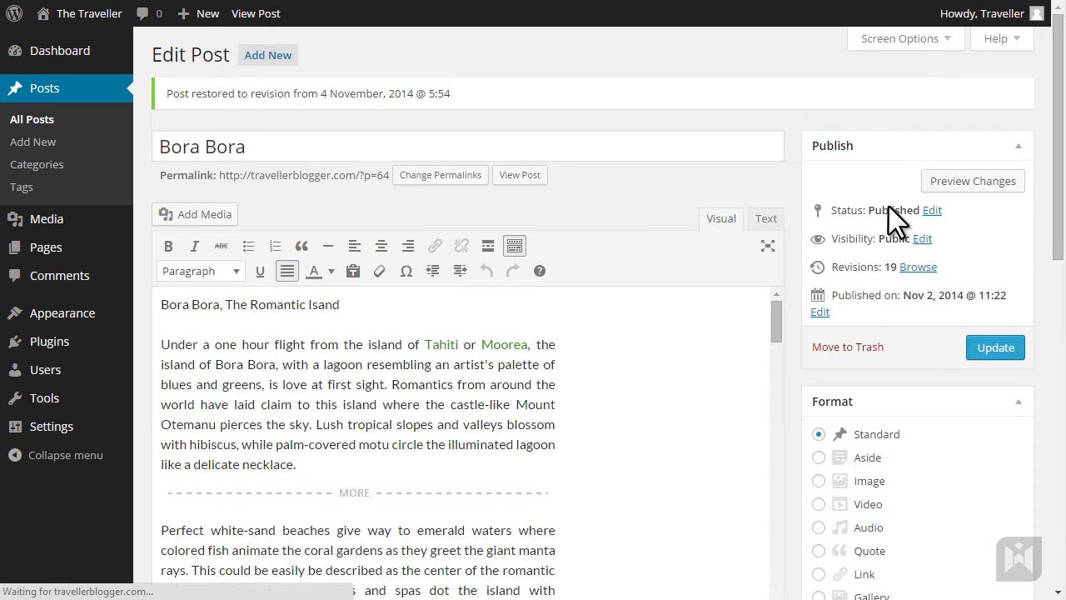
{"action": "mouse_move", "coordinate": [795, 250]}
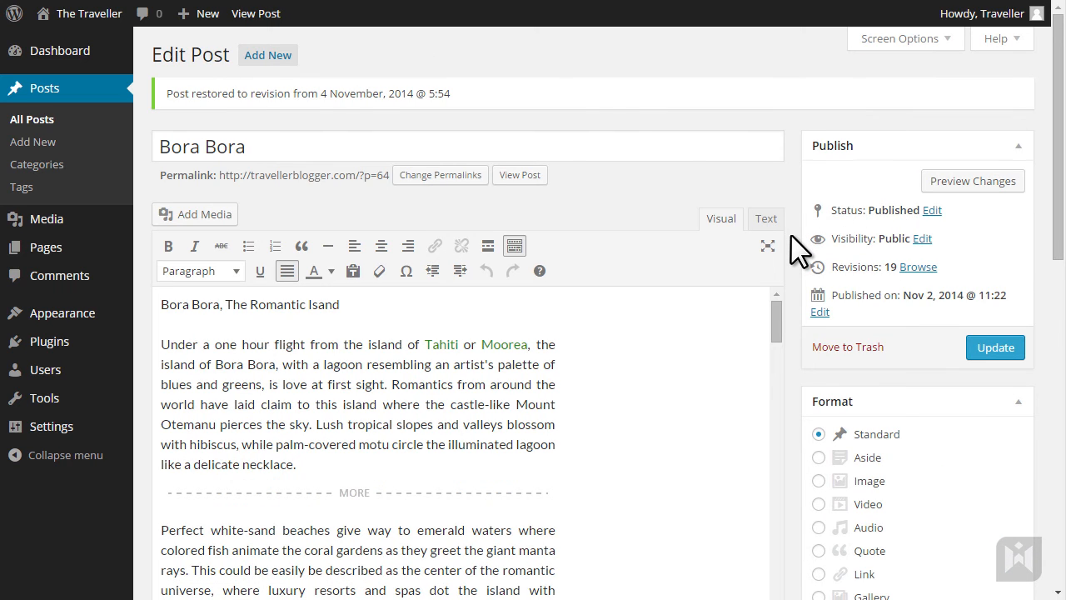
{"action": "mouse_move", "coordinate": [588, 392]}
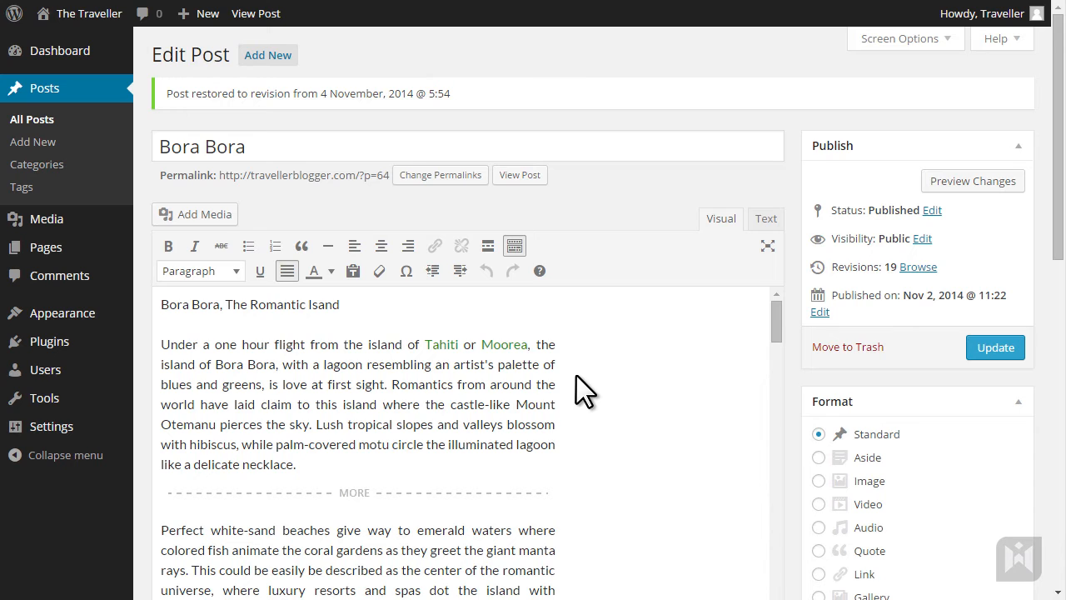
- Update the restored Bora Bora post and view it on the site
{"action": "left_click", "coordinate": [995, 348]}
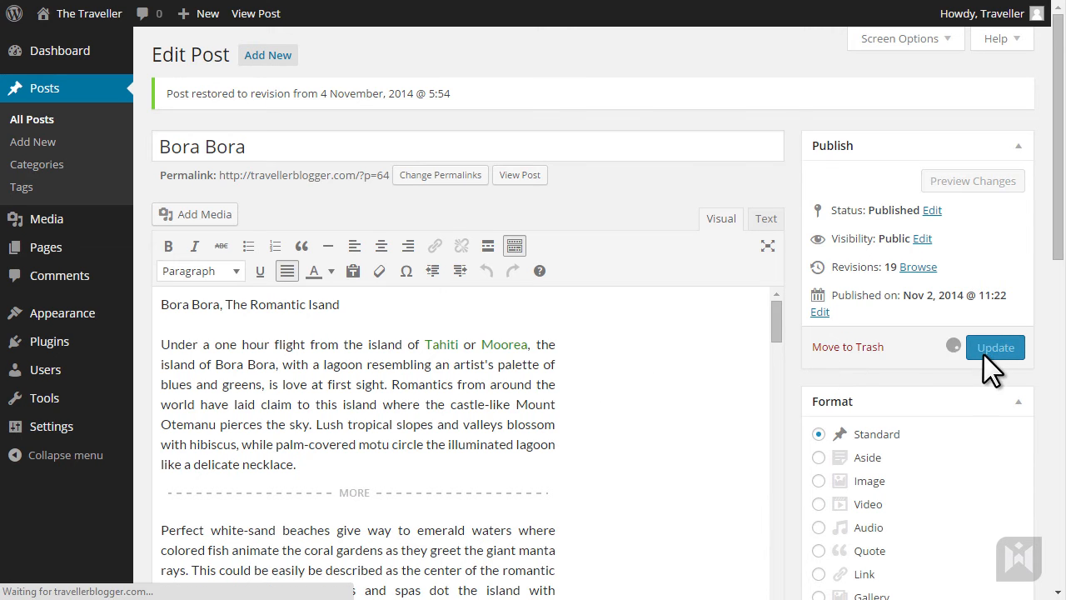
{"action": "mouse_move", "coordinate": [941, 366]}
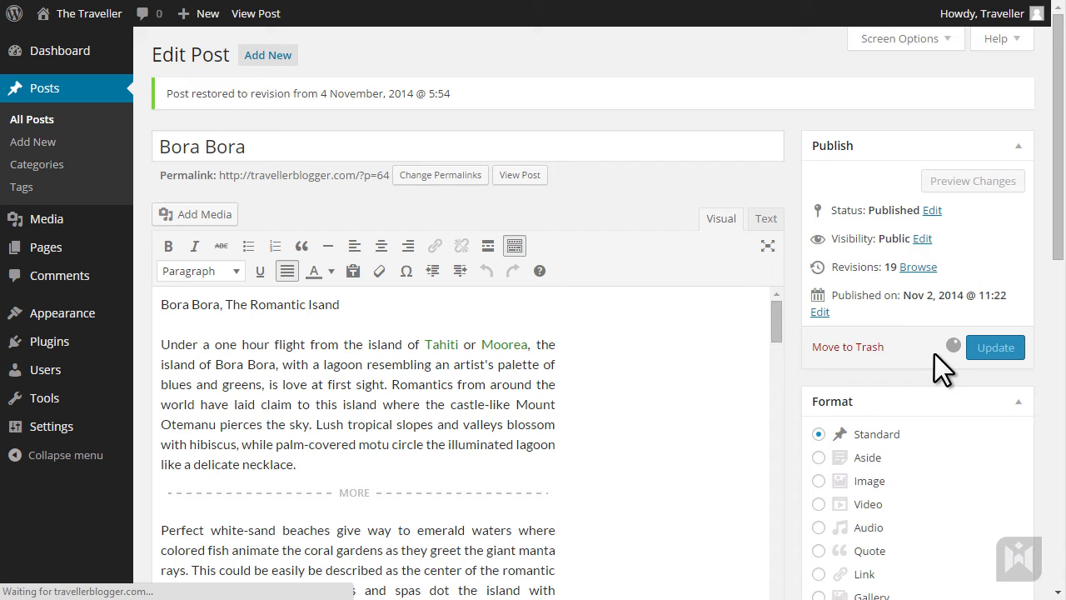
{"action": "left_click", "coordinate": [995, 348]}
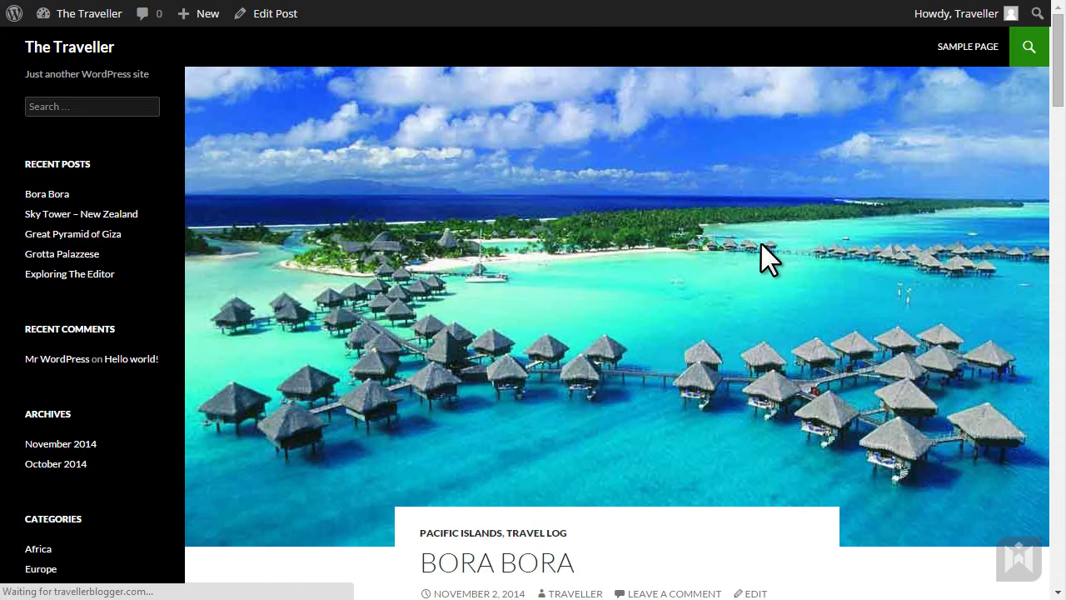
{"action": "scroll", "scroll_direction": "down", "scroll_amount": 3}
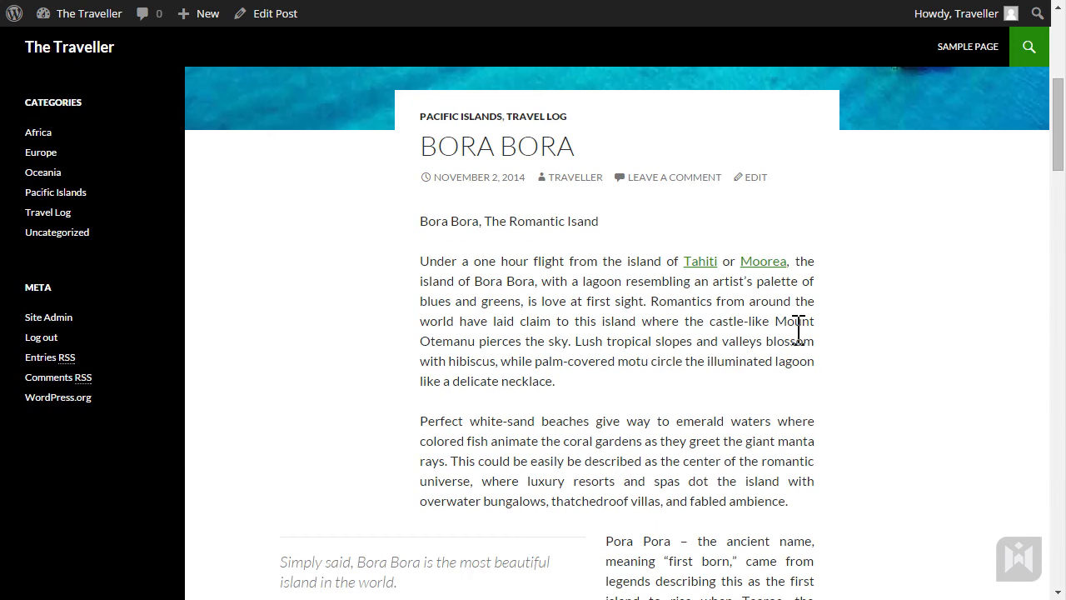
{"action": "mouse_move", "coordinate": [624, 232]}
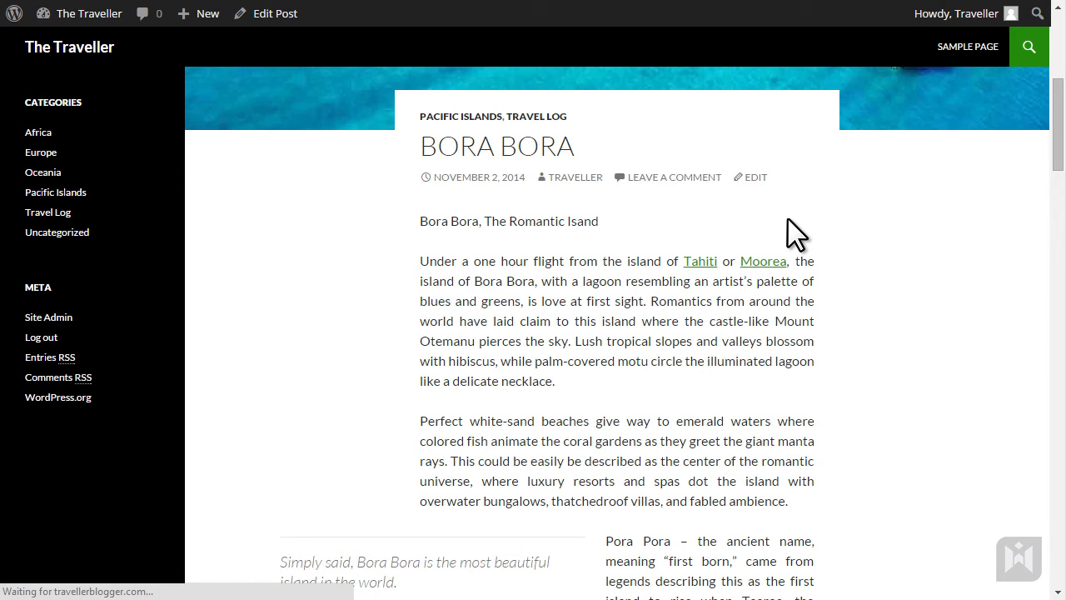
- Edit the Bora Bora post again and browse its revisions
{"action": "left_click", "coordinate": [756, 176]}
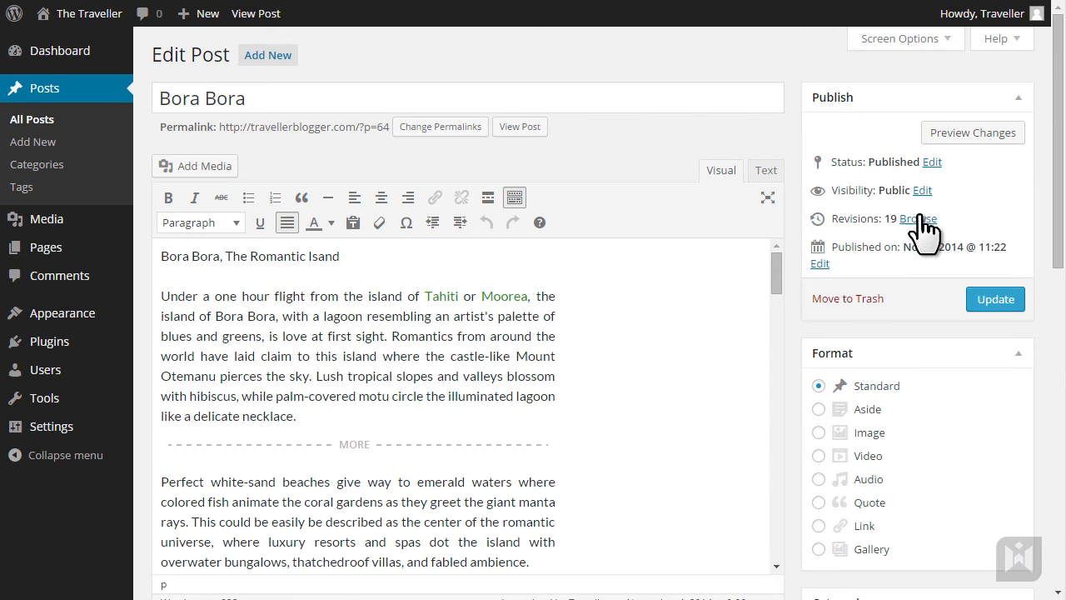
{"action": "left_click", "coordinate": [918, 219]}
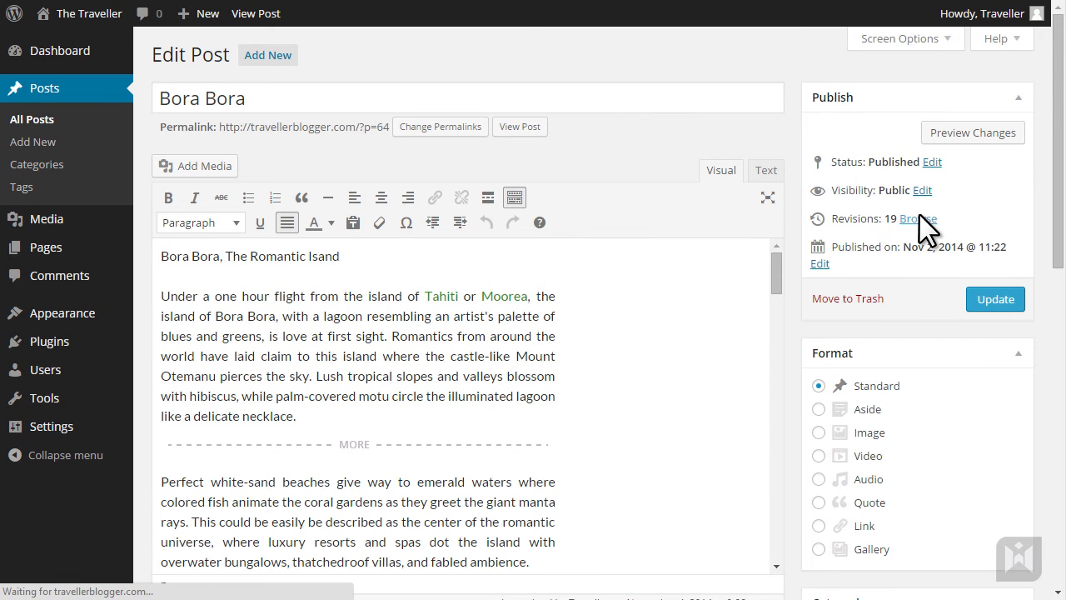
{"action": "left_click", "coordinate": [916, 219]}
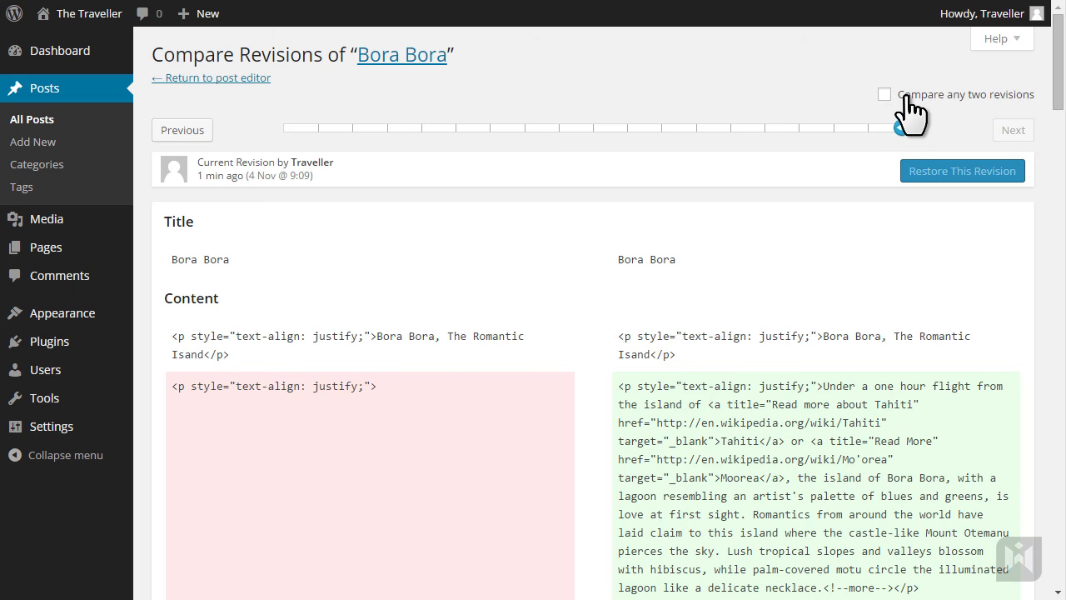
{"action": "left_click", "coordinate": [884, 94]}
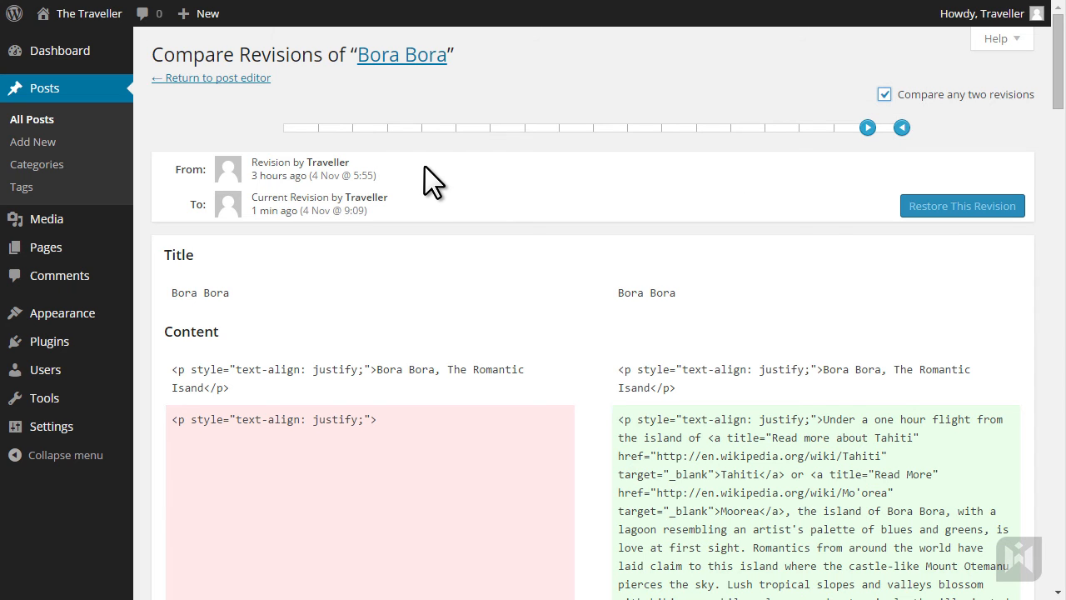
{"action": "mouse_move", "coordinate": [448, 193]}
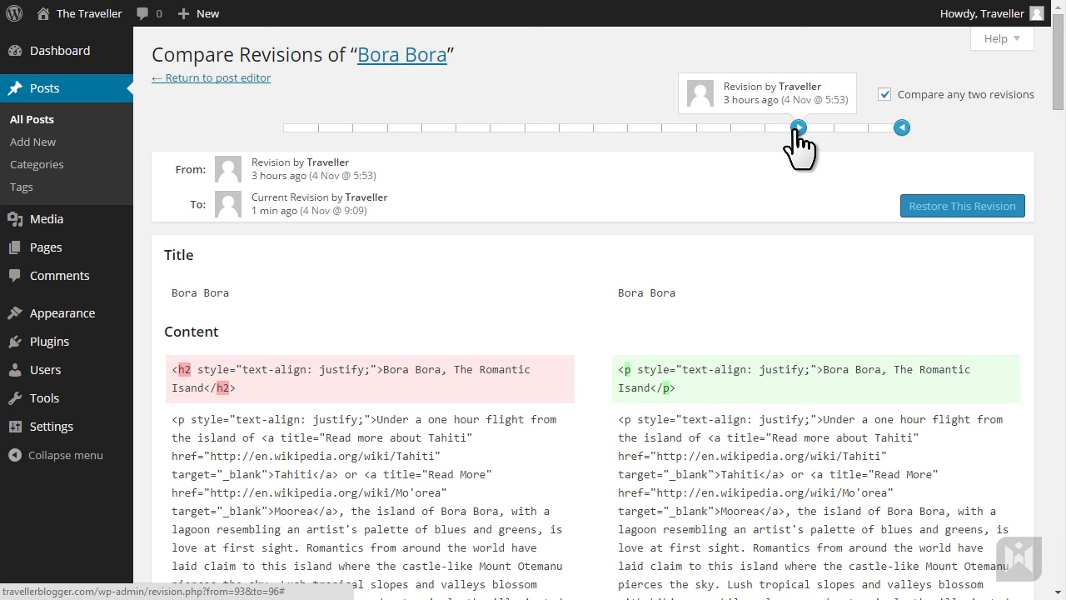
{"action": "left_click", "coordinate": [884, 94]}
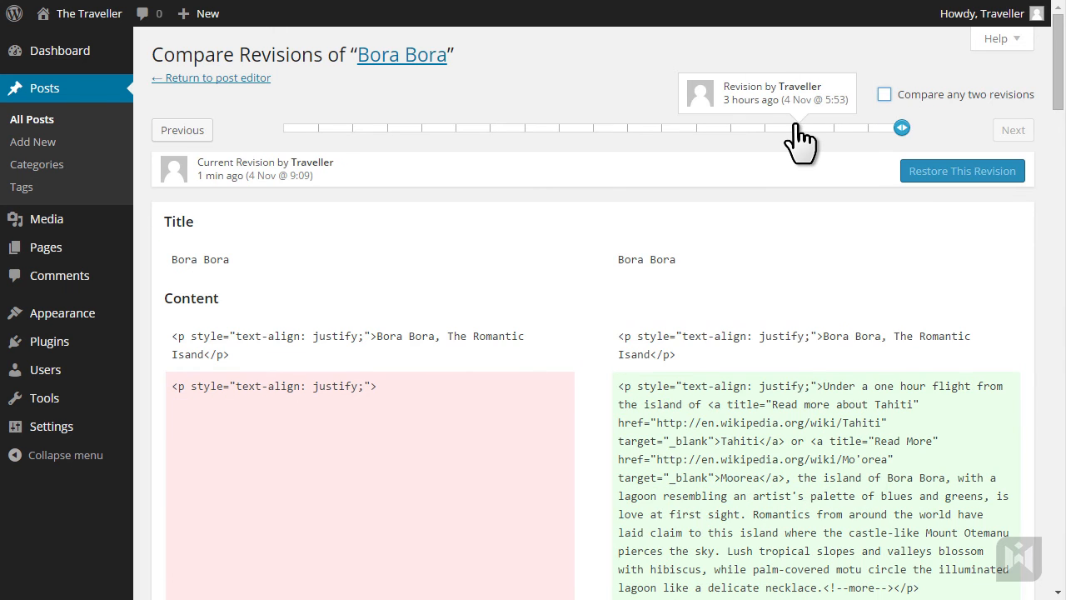
- Restore Bora Bora to the 4 Nov @ 5:53 revision with the heading intro
{"action": "left_click_drag", "start_coordinate": [901, 128], "coordinate": [798, 127]}
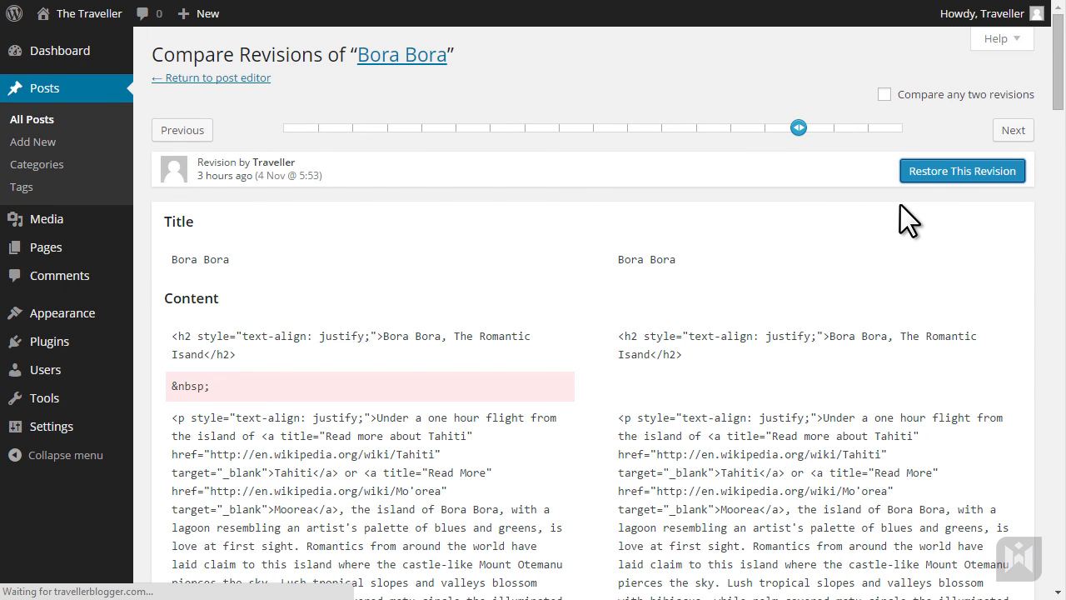
{"action": "left_click", "coordinate": [211, 78]}
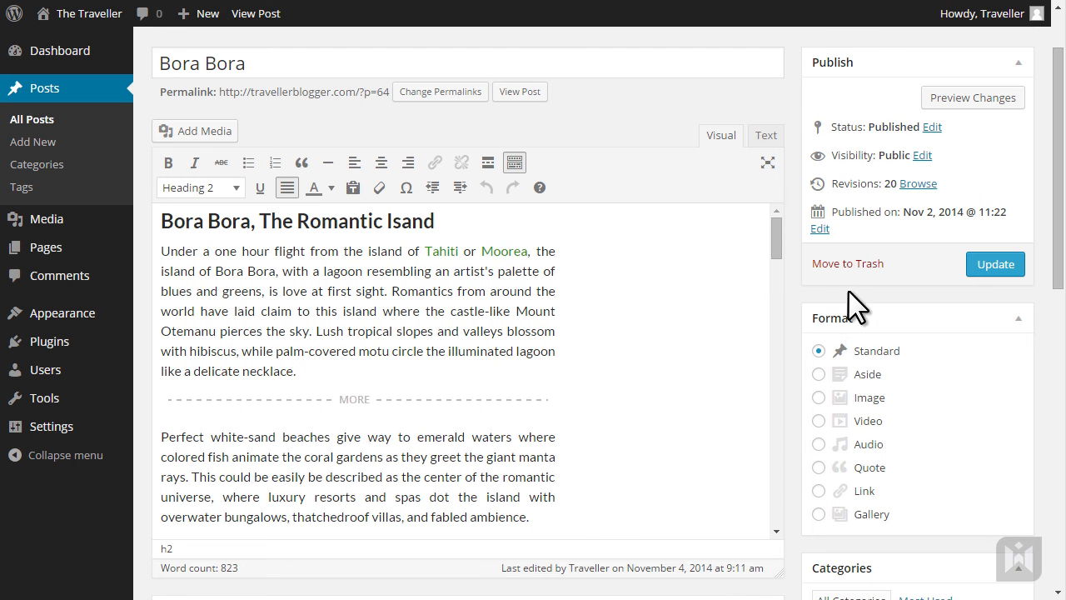
- Update the post, view it, and scroll to its Heading 2 intro line
{"action": "left_click", "coordinate": [994, 265]}
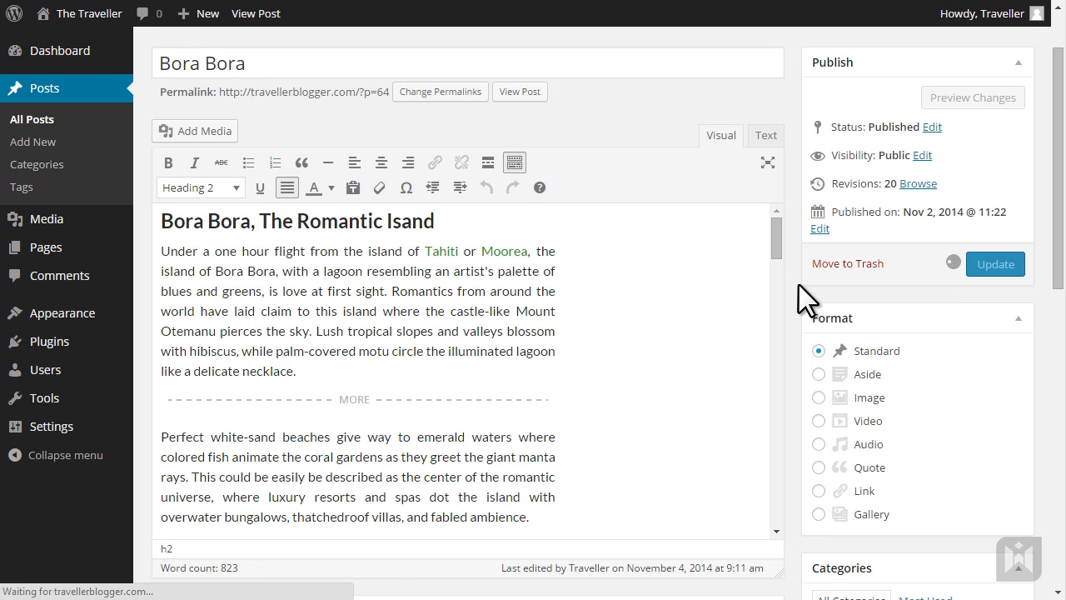
{"action": "left_click", "coordinate": [994, 264]}
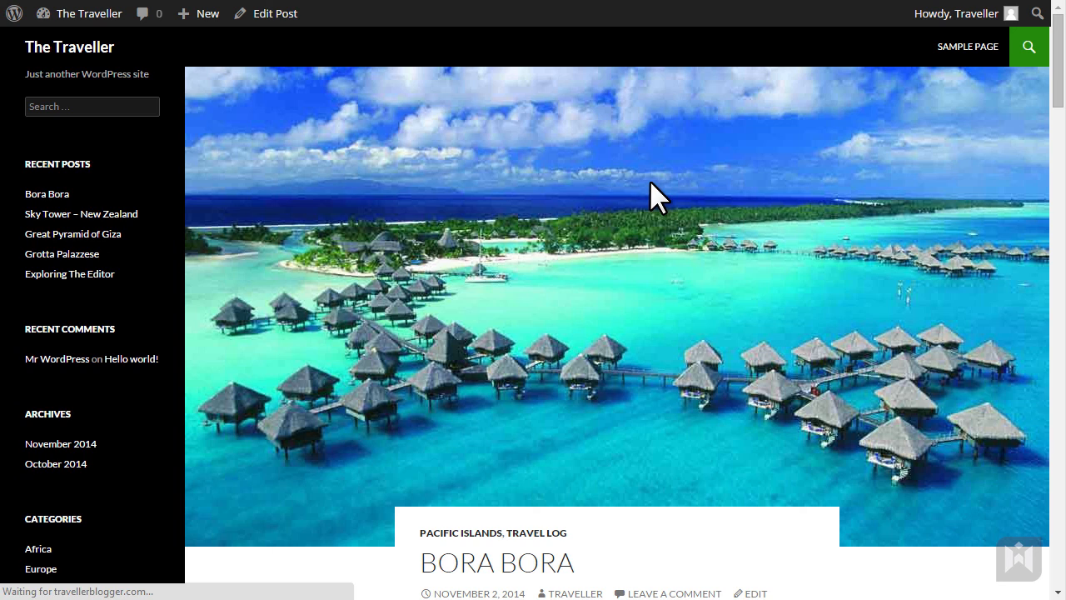
{"action": "scroll", "scroll_direction": "down", "scroll_amount": 3}
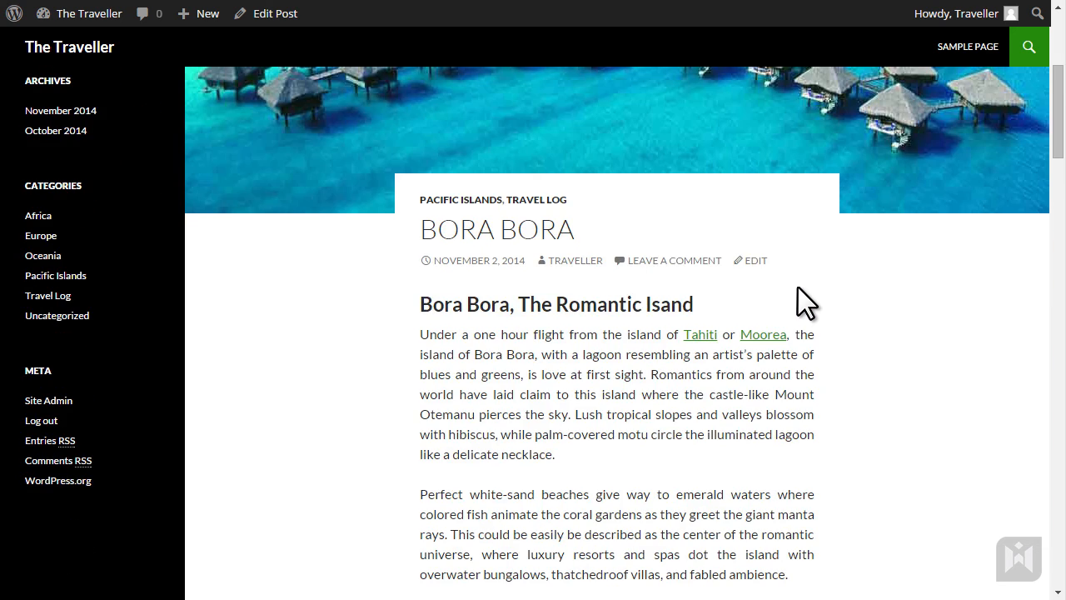